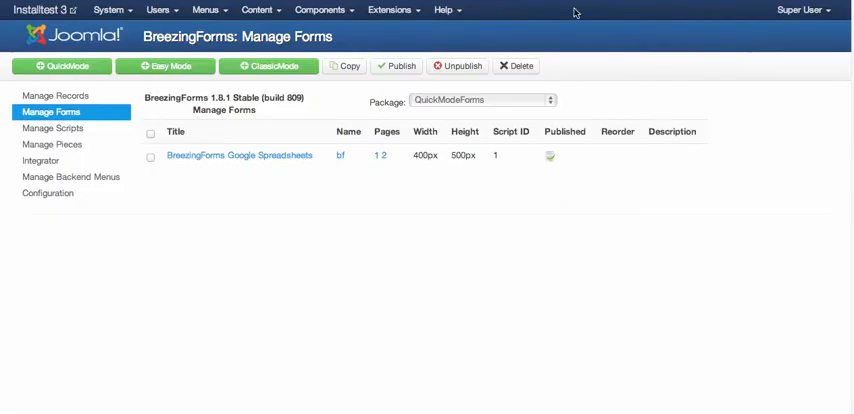
{"action": "mouse_move", "coordinate": [390, 80]}
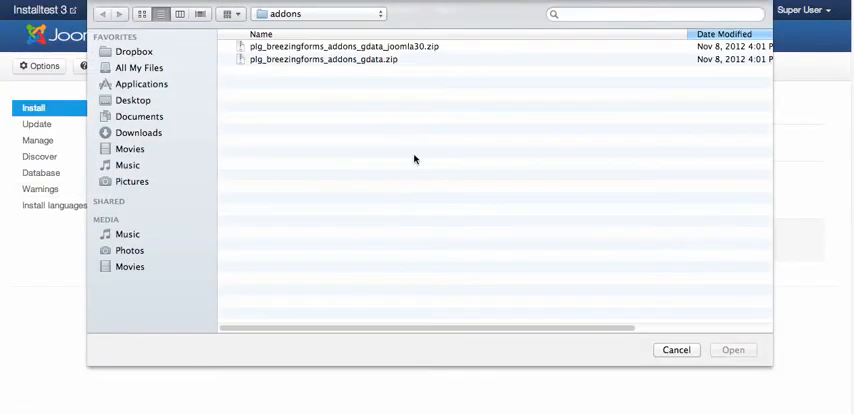
{"action": "mouse_move", "coordinate": [358, 48]}
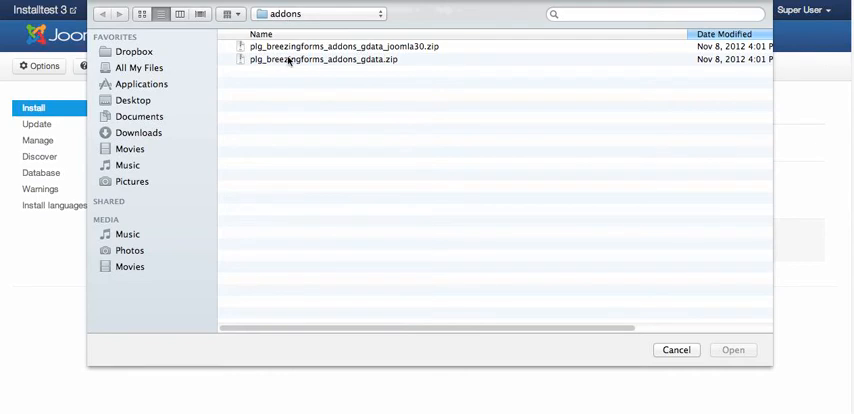
{"action": "mouse_move", "coordinate": [338, 56]}
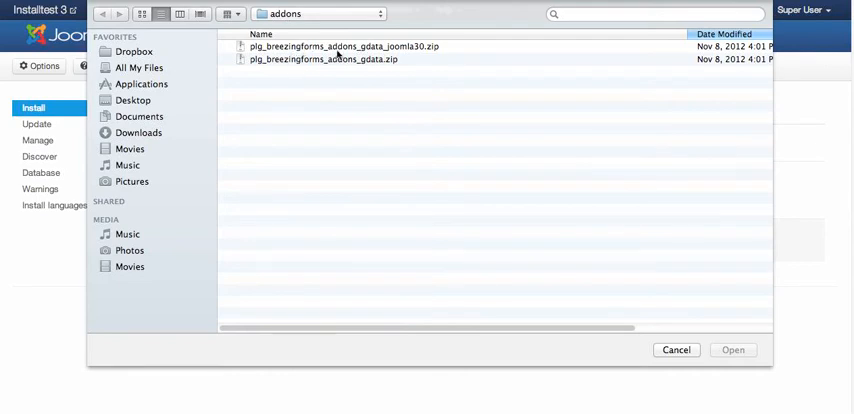
Step: Install the plg_breezingforms_addons_gdata_joomla30.zip add-on package
{"action": "left_click", "coordinate": [340, 46]}
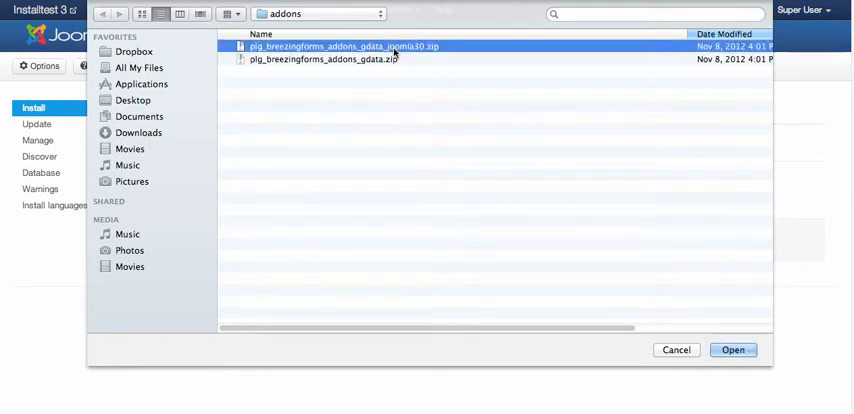
{"action": "left_click", "coordinate": [733, 350]}
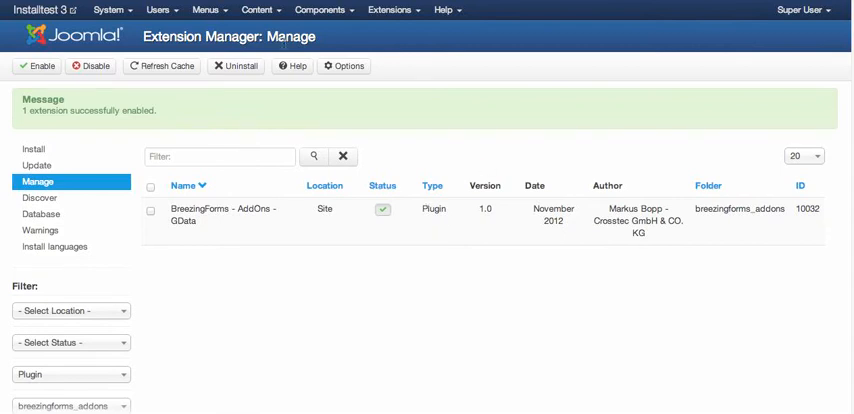
Step: Open the Google Spreadsheets form from BreezingForms Manage Forms and show its Advanced settings
{"action": "left_click", "coordinate": [323, 9]}
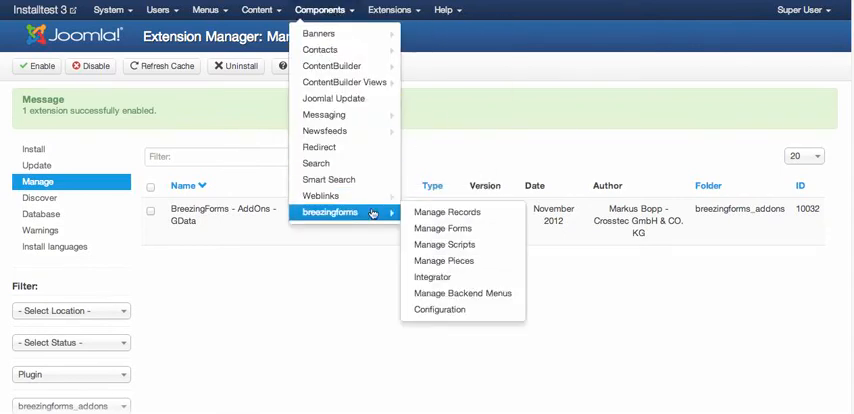
{"action": "left_click", "coordinate": [444, 229]}
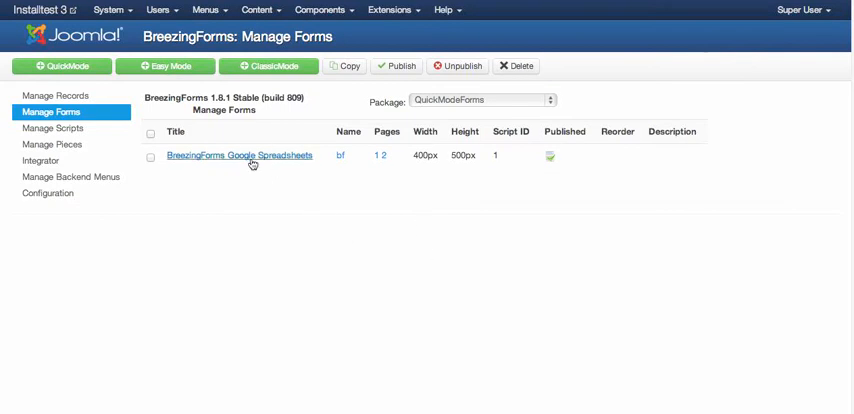
{"action": "left_click", "coordinate": [239, 155]}
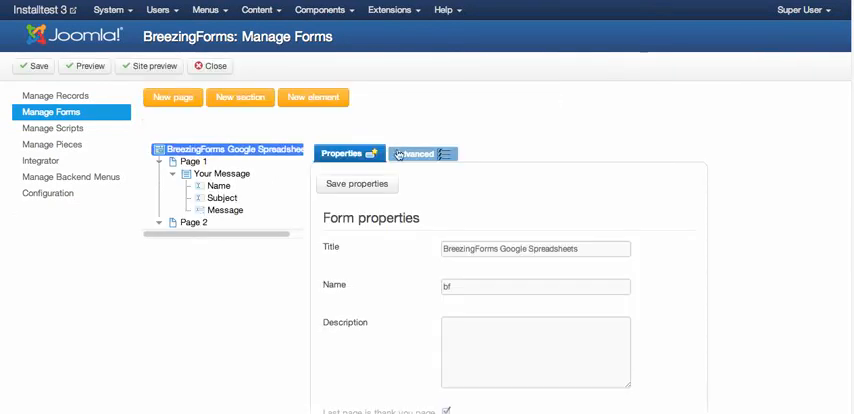
{"action": "left_click", "coordinate": [420, 153]}
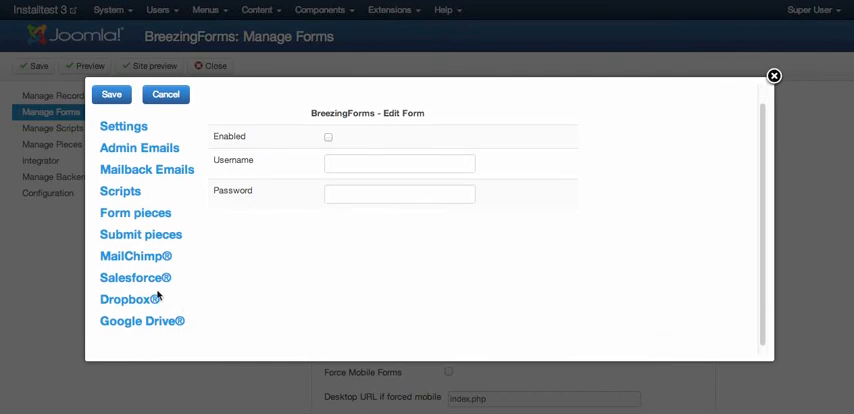
{"action": "mouse_move", "coordinate": [139, 325]}
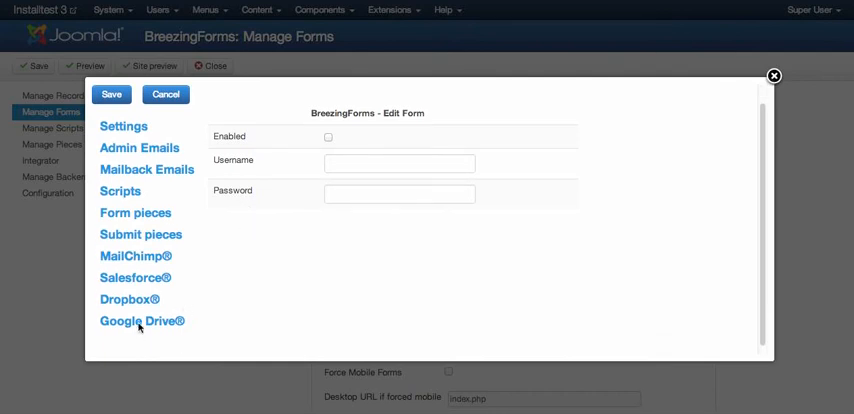
{"action": "mouse_move", "coordinate": [224, 316]}
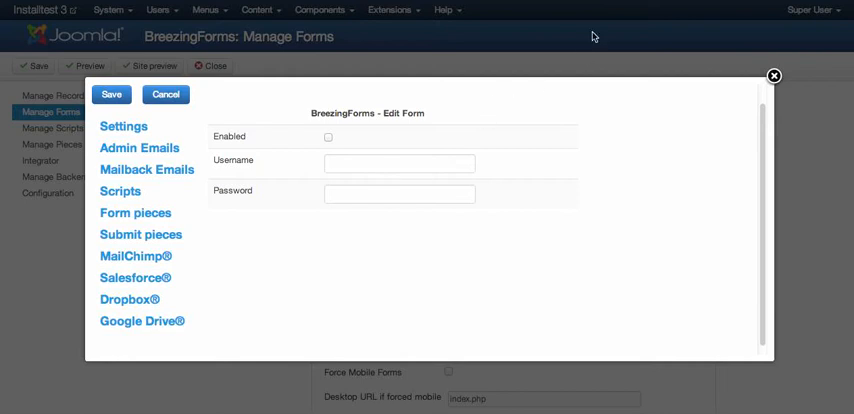
Step: Create a Drive spreadsheet and rename it 'BreezingForms Google Spreadsheets'
{"action": "left_click", "coordinate": [142, 321]}
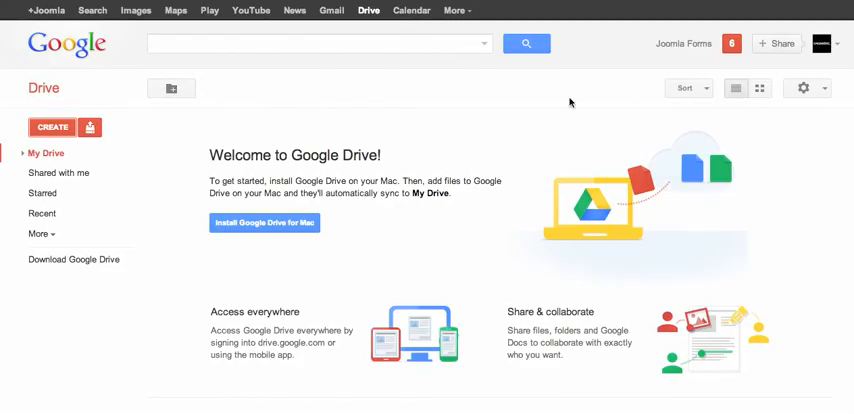
{"action": "mouse_move", "coordinate": [143, 164]}
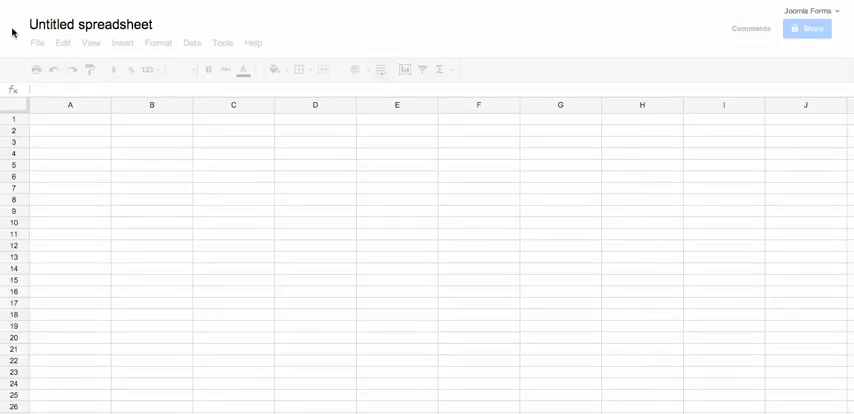
{"action": "left_click", "coordinate": [91, 24]}
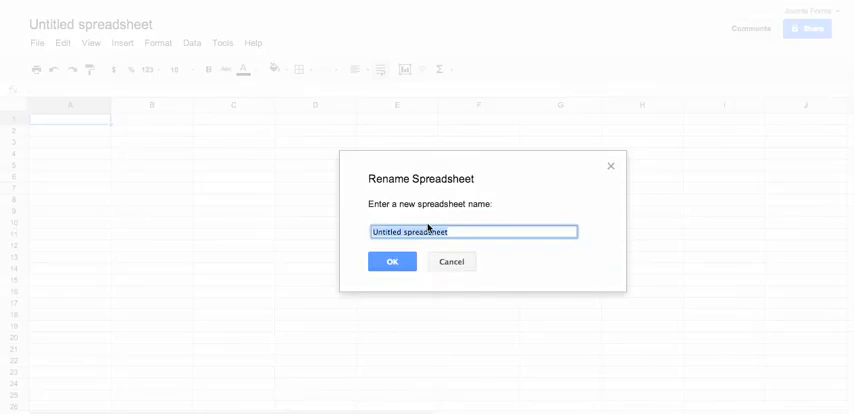
{"action": "type", "text": "BreezingForms Goog"}
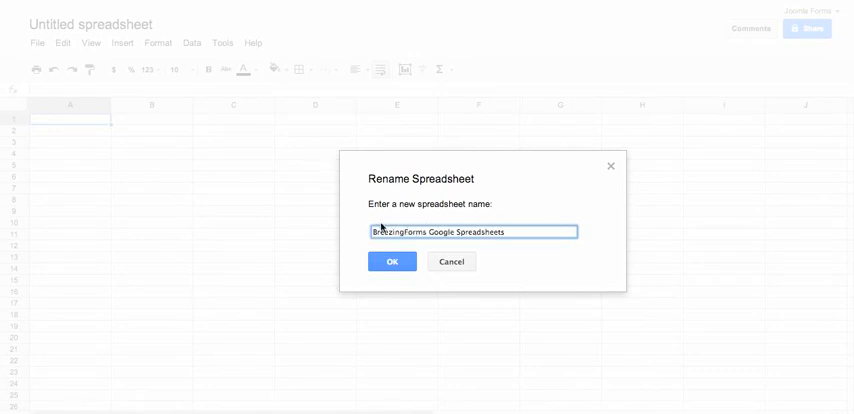
{"action": "left_click", "coordinate": [450, 261]}
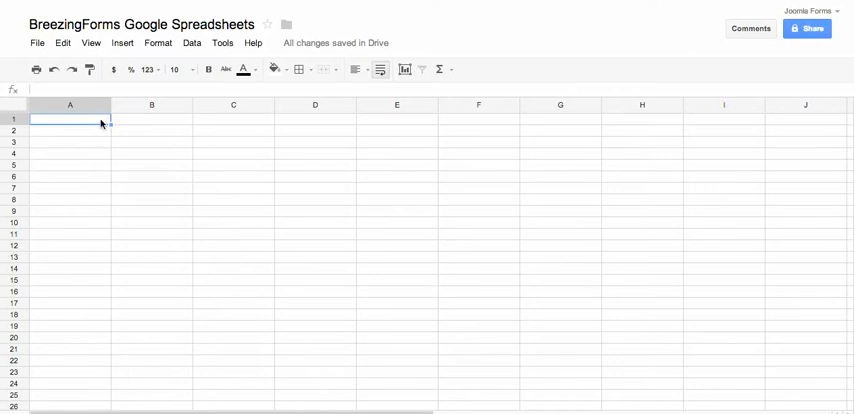
{"action": "mouse_move", "coordinate": [88, 118]}
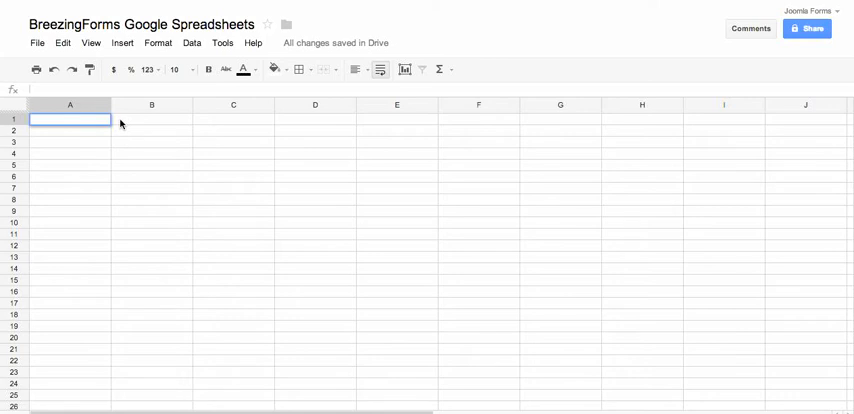
Step: Enter headers name, subject and message in row 1 of the spreadsheet
{"action": "type", "text": "name"}
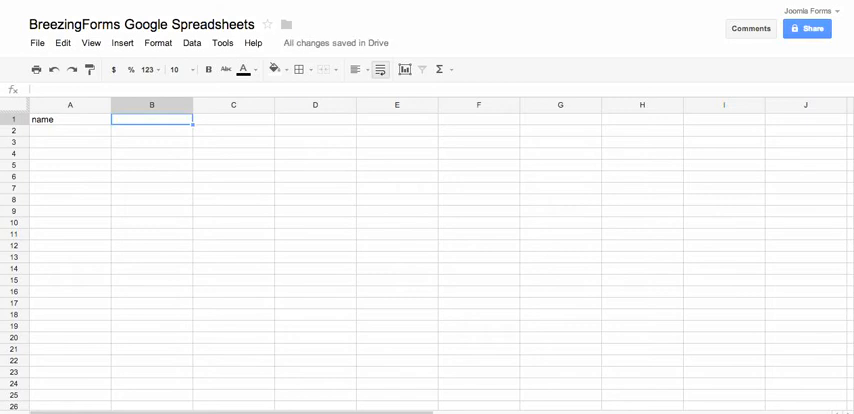
{"action": "type", "text": "subject"}
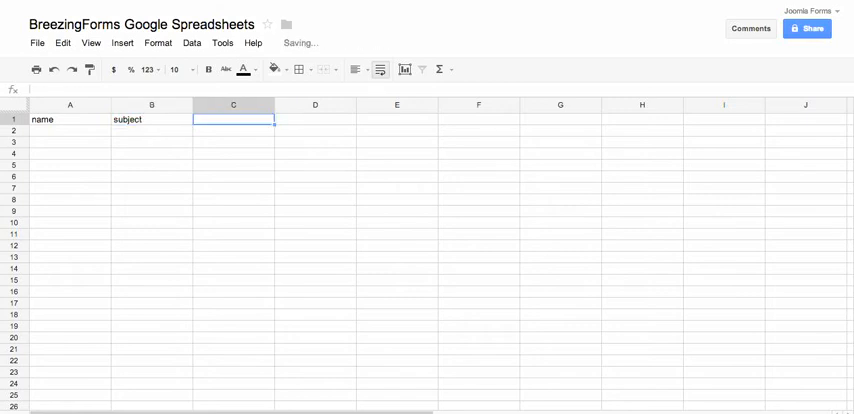
{"action": "type", "text": "message"}
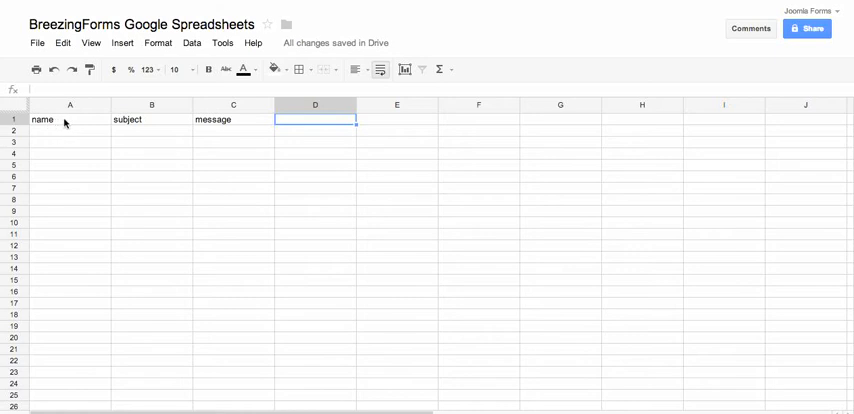
{"action": "mouse_move", "coordinate": [138, 122]}
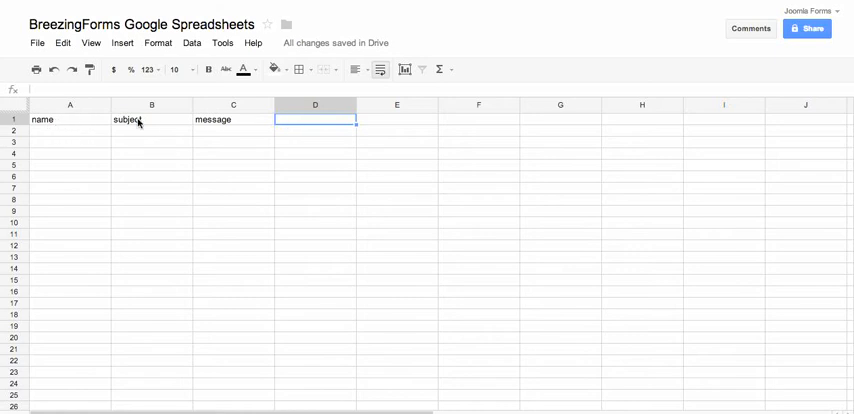
{"action": "mouse_move", "coordinate": [185, 126]}
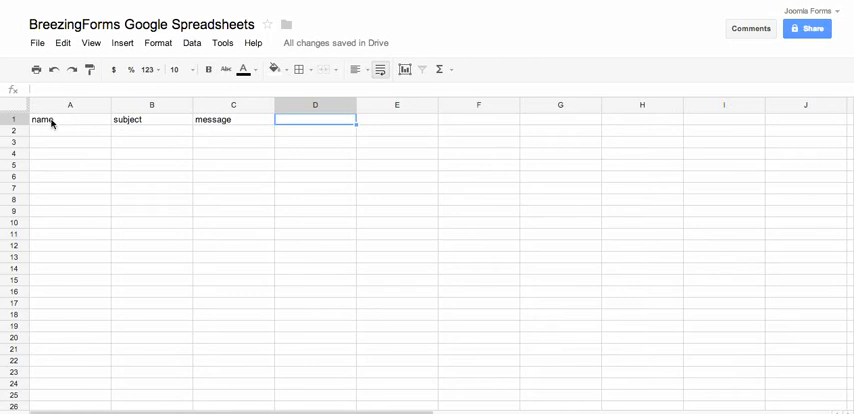
{"action": "mouse_move", "coordinate": [62, 122]}
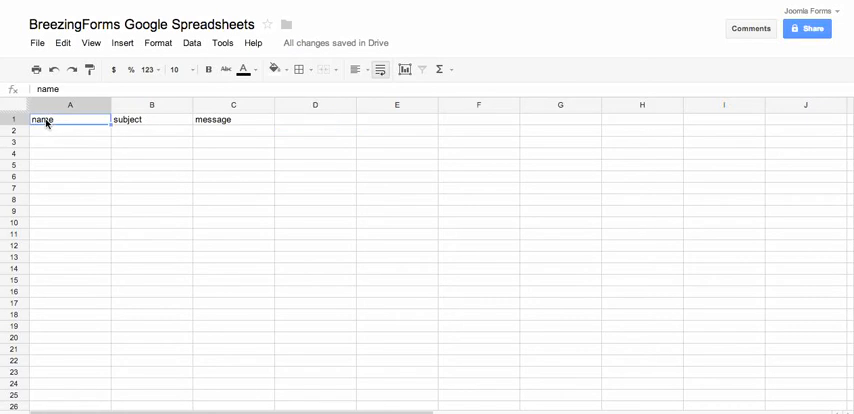
{"action": "left_click", "coordinate": [232, 119]}
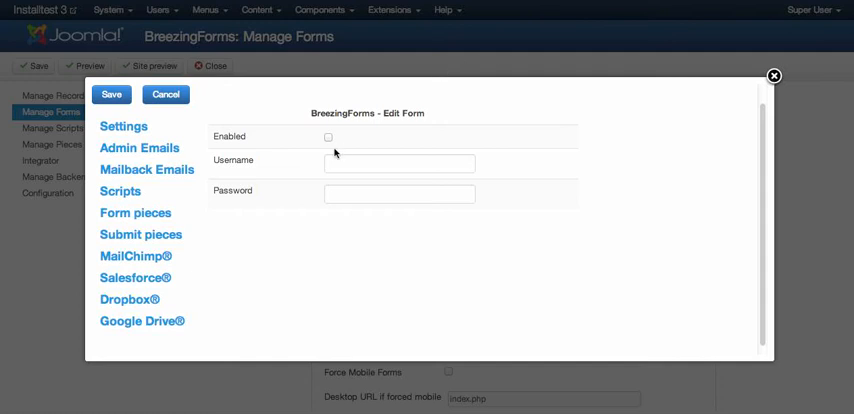
Step: Enable the Google Drive integration and enter the Google account username and password
{"action": "left_click", "coordinate": [327, 137]}
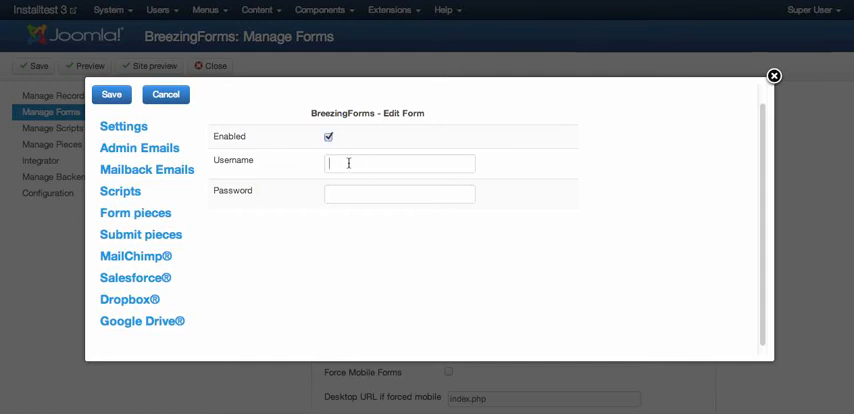
{"action": "type", "text": "koel"}
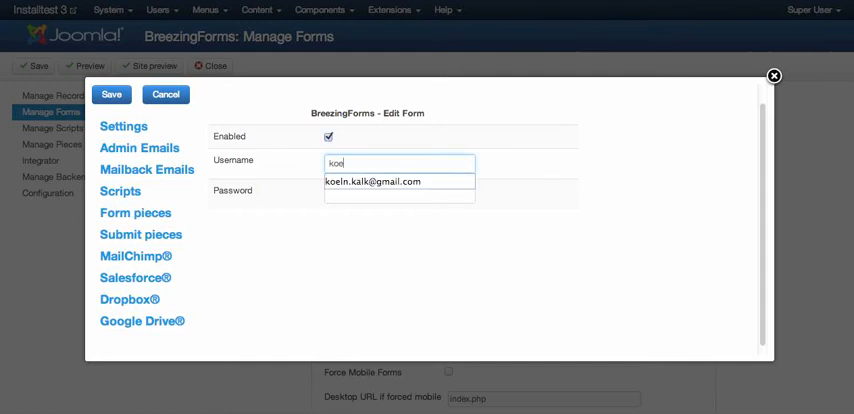
{"action": "left_click", "coordinate": [371, 181]}
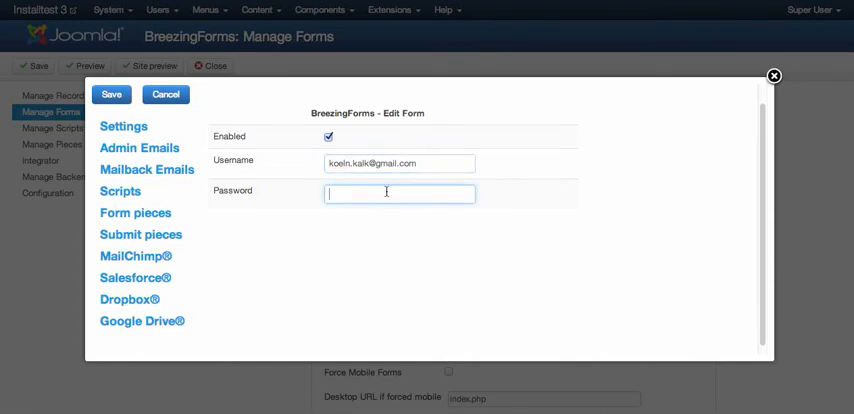
{"action": "type", "text": "password"}
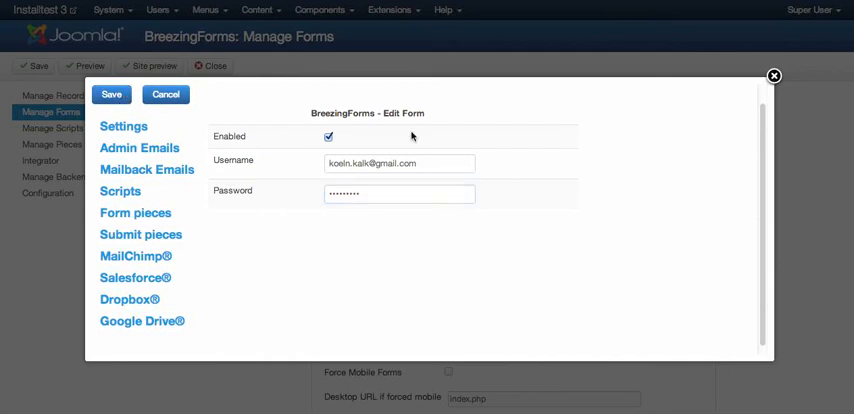
{"action": "mouse_move", "coordinate": [470, 187]}
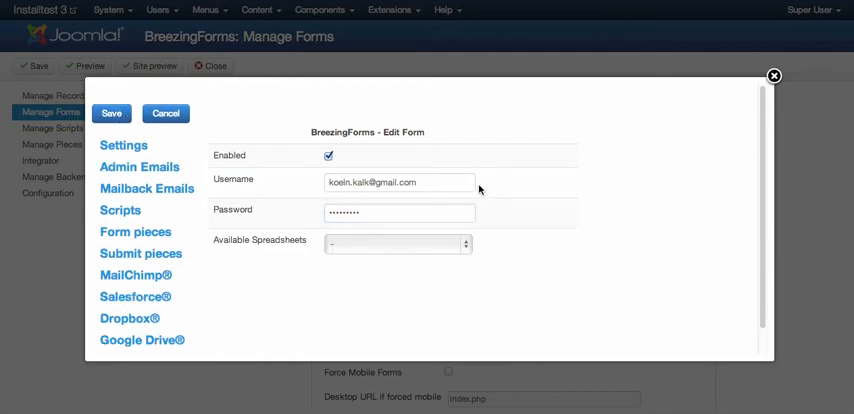
Step: Link the BreezingForms Google Spreadsheets file and Sheet1, then save the settings
{"action": "left_click", "coordinate": [398, 243]}
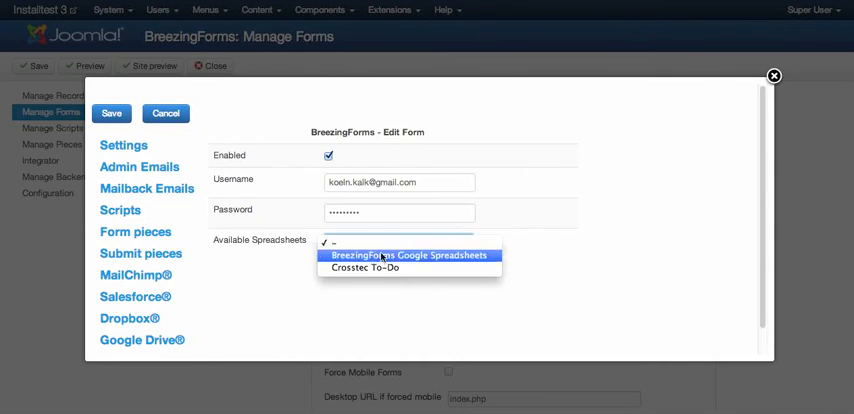
{"action": "left_click", "coordinate": [410, 255]}
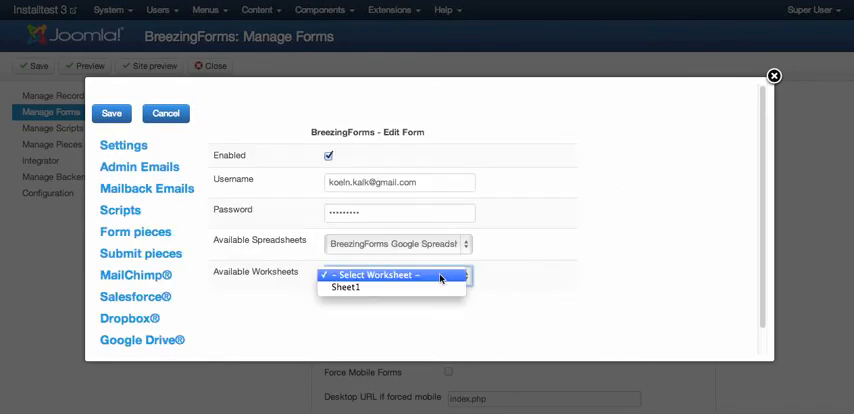
{"action": "left_click", "coordinate": [344, 287]}
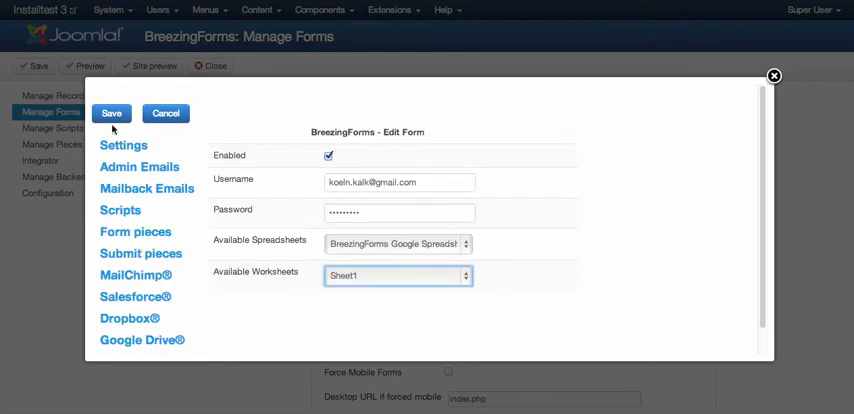
{"action": "left_click", "coordinate": [111, 113]}
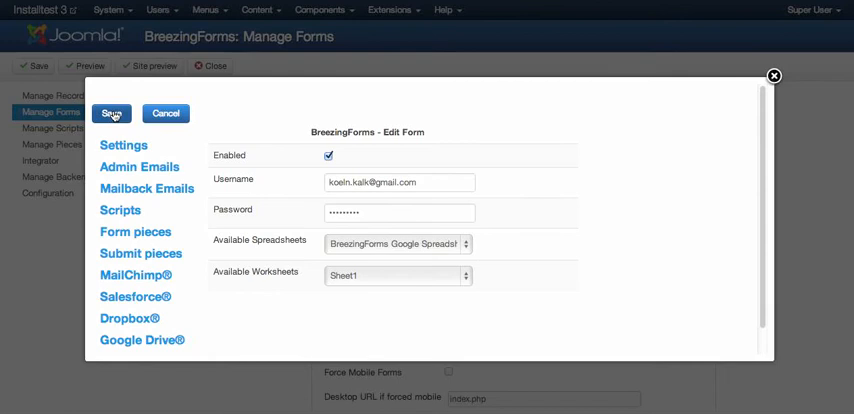
{"action": "mouse_move", "coordinate": [566, 194]}
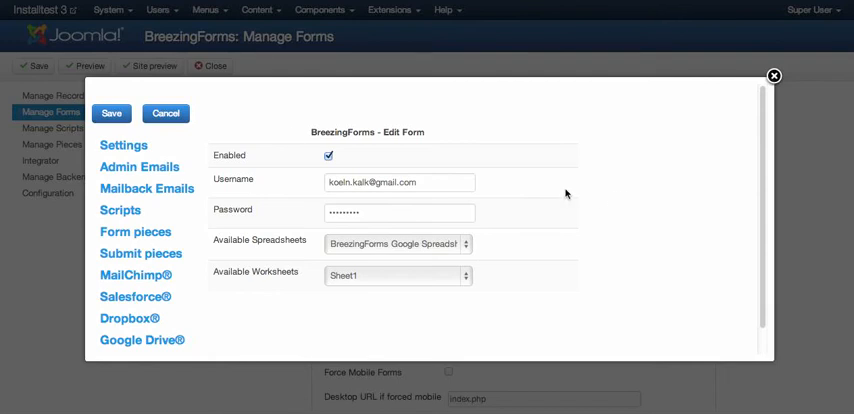
{"action": "scroll", "scroll_direction": "down", "scroll_amount": 3}
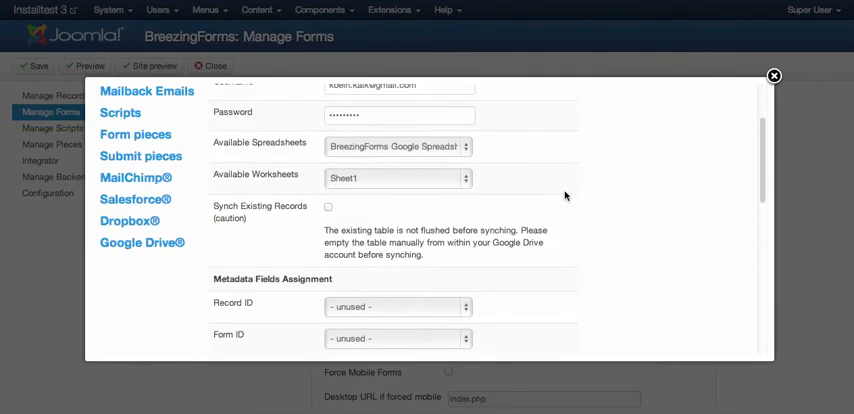
{"action": "scroll", "scroll_direction": "down", "scroll_amount": 3}
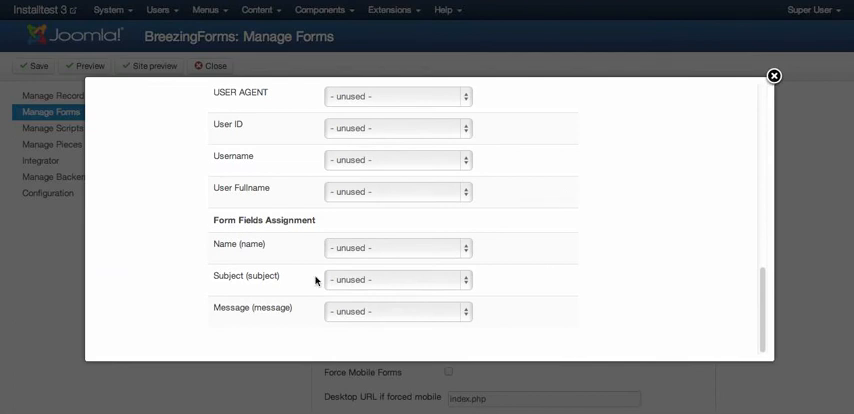
{"action": "mouse_move", "coordinate": [382, 247]}
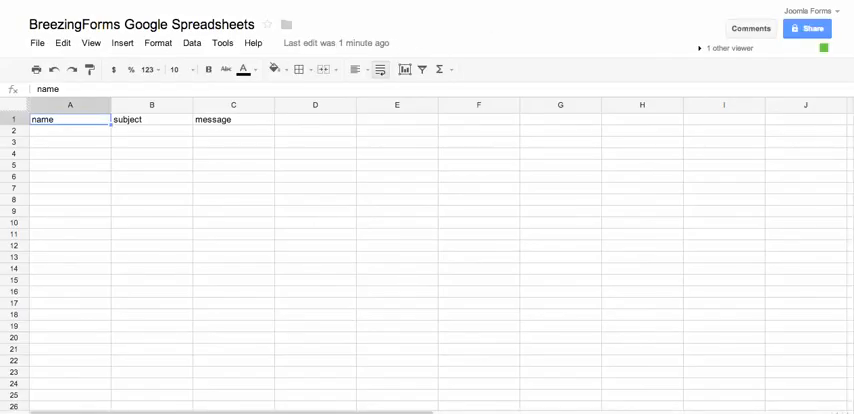
{"action": "left_click", "coordinate": [397, 247]}
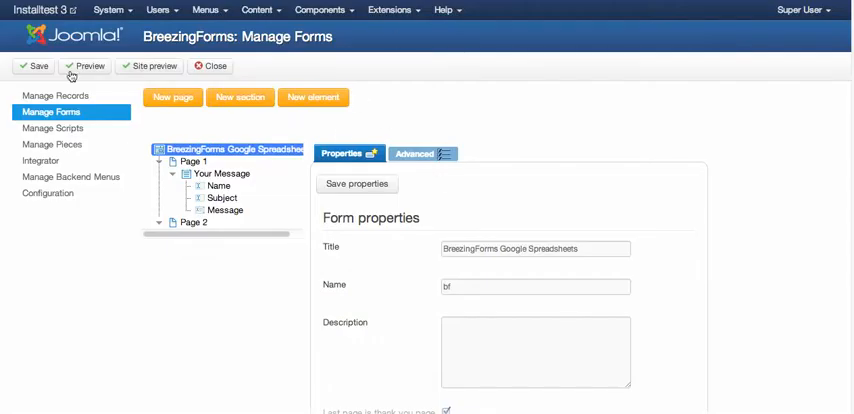
Step: Submit a preview test entry: name Markus, subject 'Hi!', message 'Some message'
{"action": "left_click", "coordinate": [86, 66]}
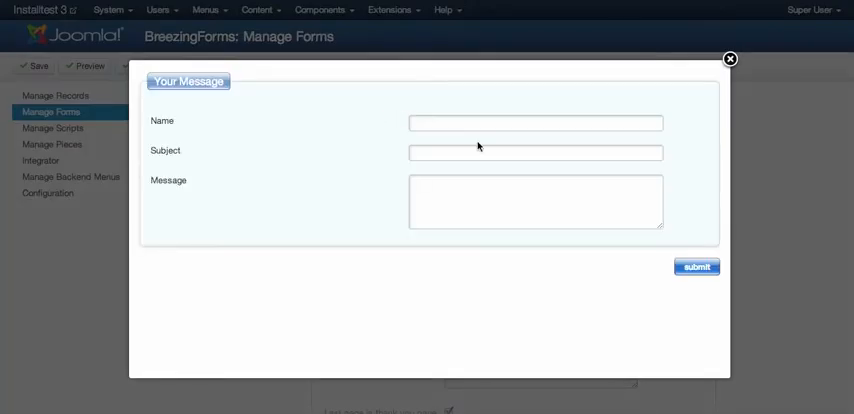
{"action": "left_click", "coordinate": [535, 152]}
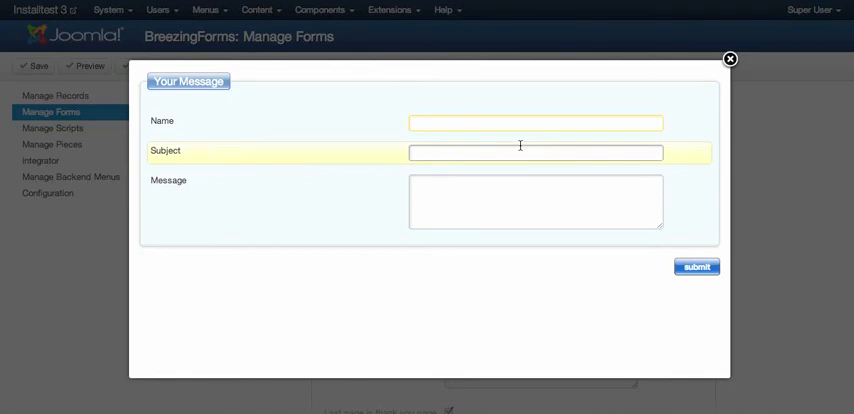
{"action": "type", "text": "Markus Bopp"}
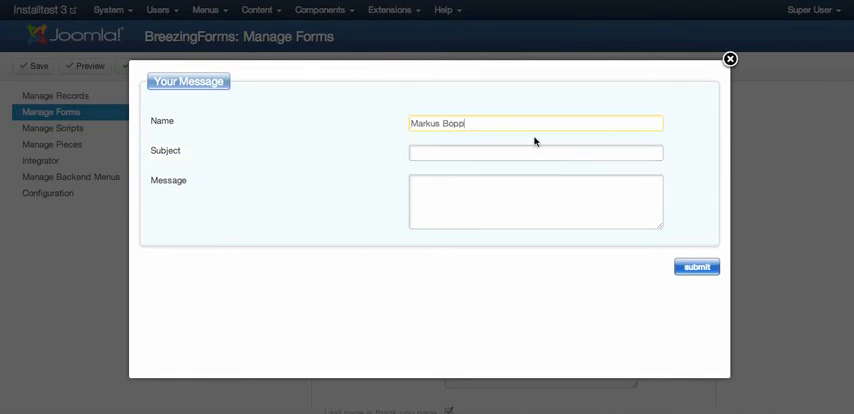
{"action": "type", "text": "Hi!"}
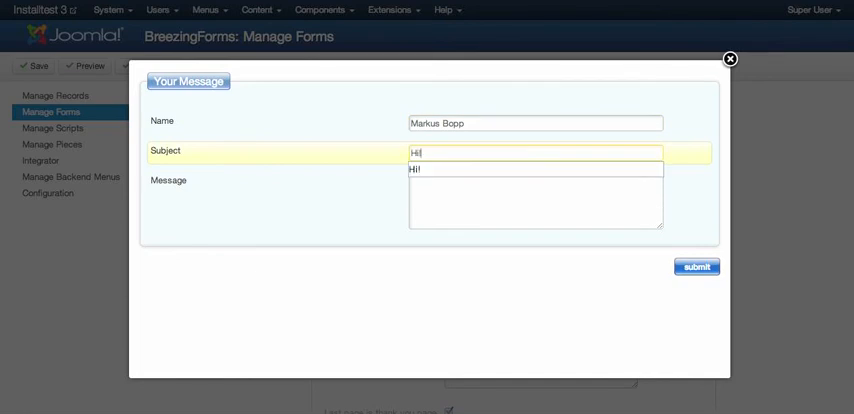
{"action": "type", "text": "Some m"}
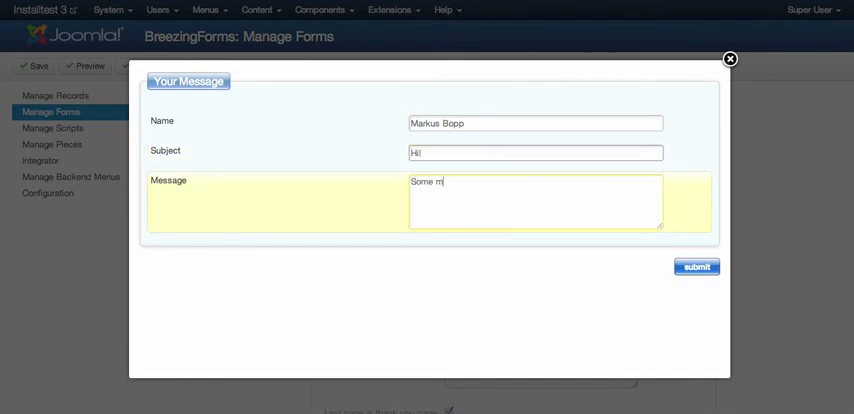
{"action": "type", "text": "essage"}
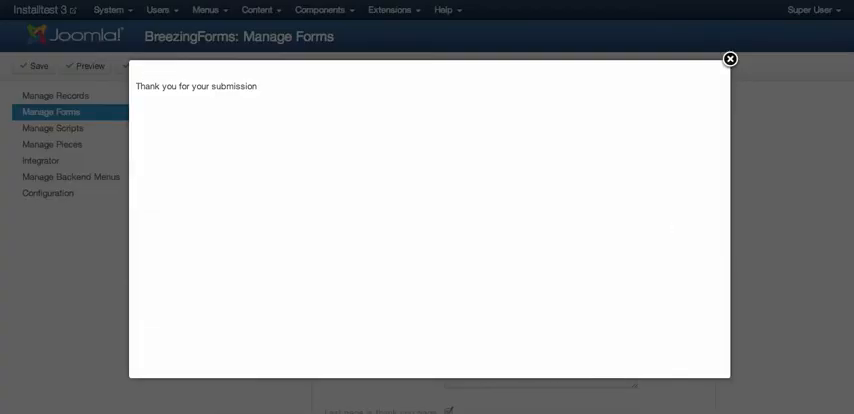
{"action": "left_click", "coordinate": [730, 59]}
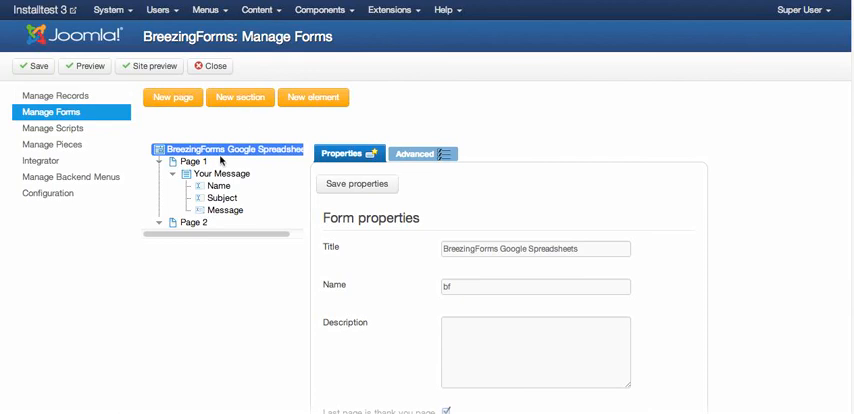
Step: Check the test submission in Manage Records, then return to the form editor
{"action": "left_click", "coordinate": [55, 95]}
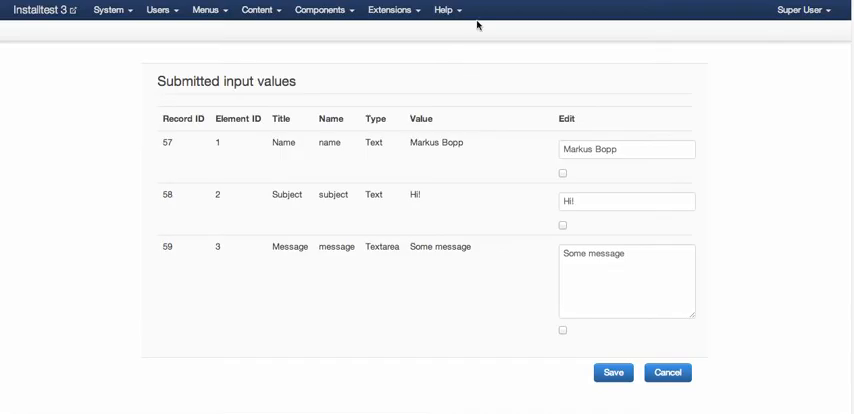
{"action": "scroll", "scroll_direction": "up", "scroll_amount": 3}
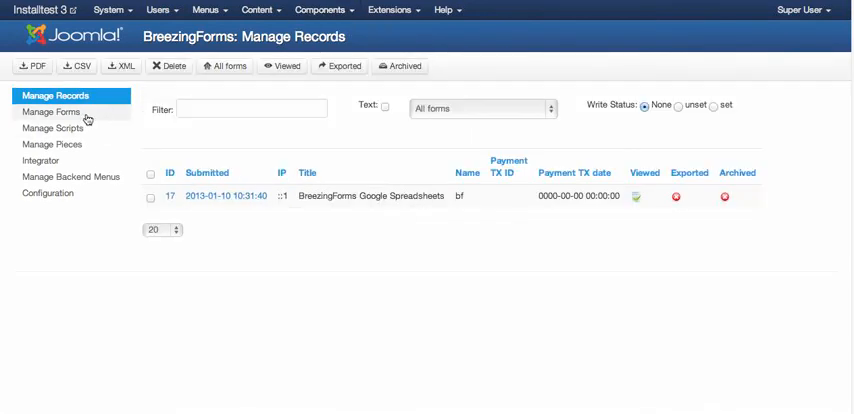
{"action": "left_click", "coordinate": [50, 112]}
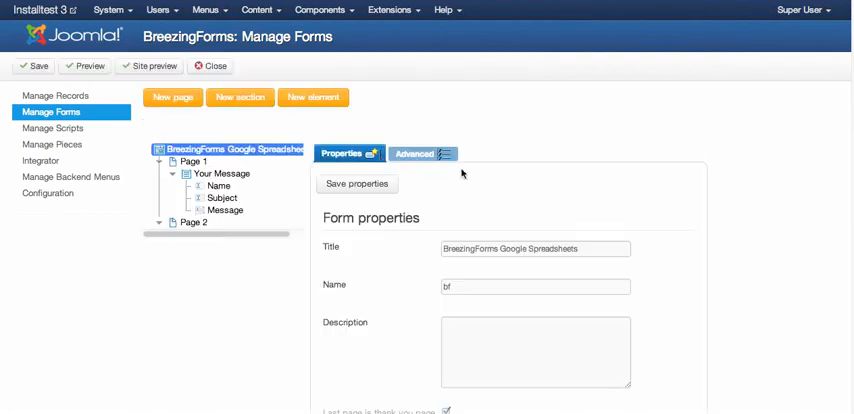
Step: Open the form's Advanced extended options and scroll to Metadata Fields Assignment
{"action": "left_click", "coordinate": [415, 153]}
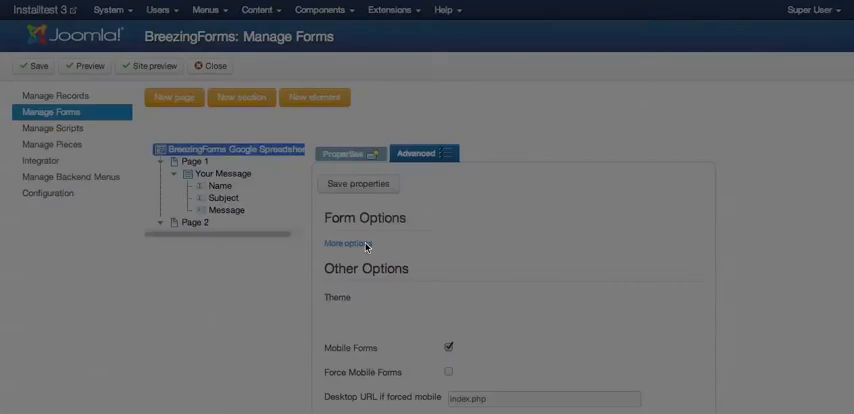
{"action": "left_click", "coordinate": [345, 243]}
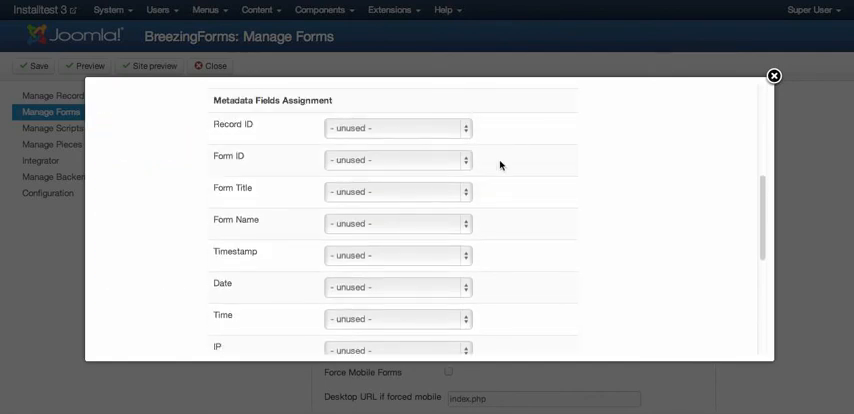
{"action": "scroll", "scroll_direction": "down", "scroll_amount": 3}
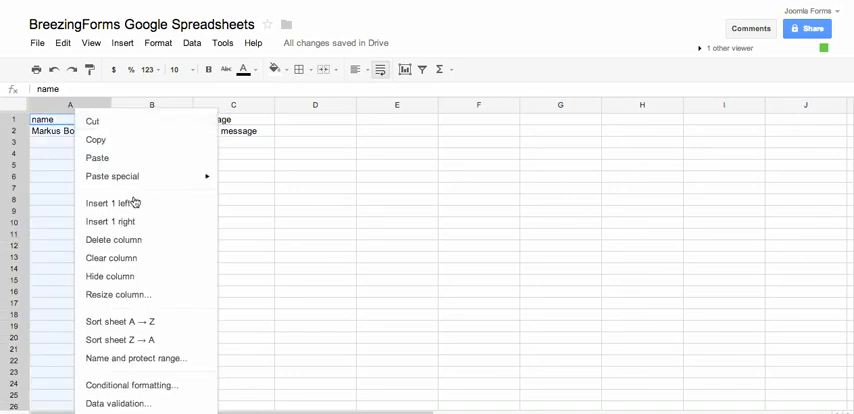
Step: Insert two columns left of name and type the header 'date' in A1
{"action": "left_click", "coordinate": [112, 202]}
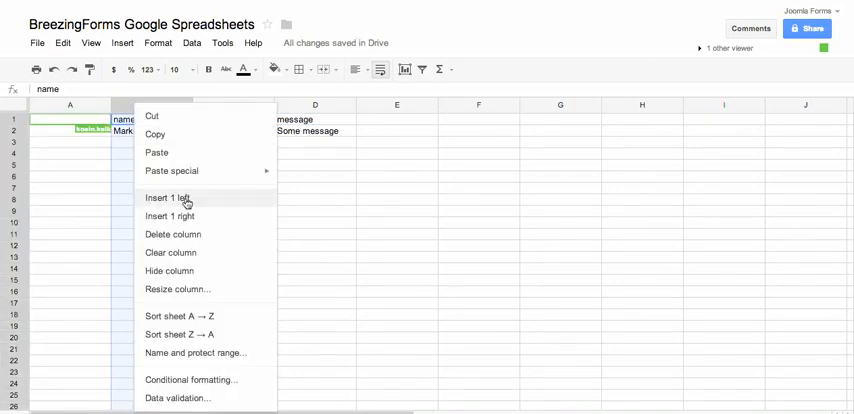
{"action": "left_click", "coordinate": [172, 197]}
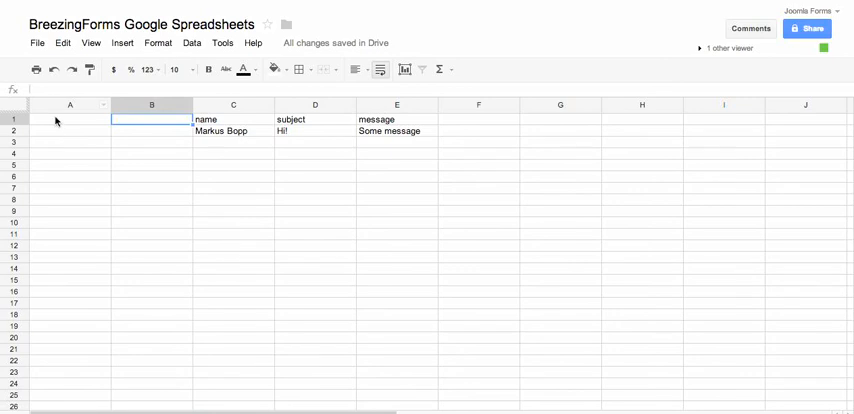
{"action": "type", "text": "date"}
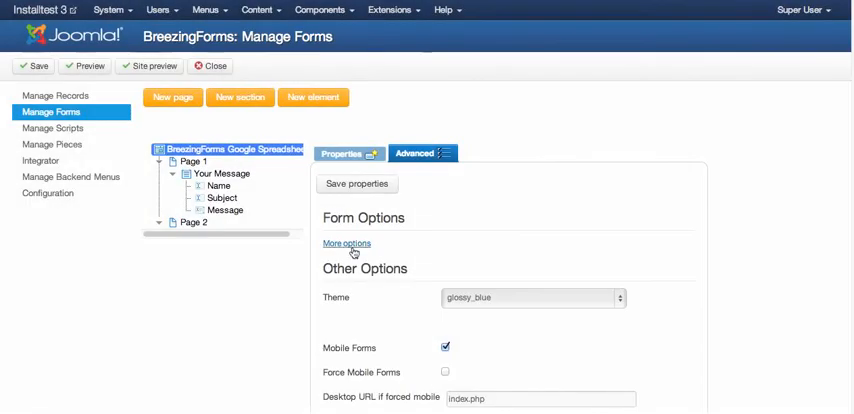
Step: Reopen the extended options dialog and then close it
{"action": "left_click", "coordinate": [347, 243]}
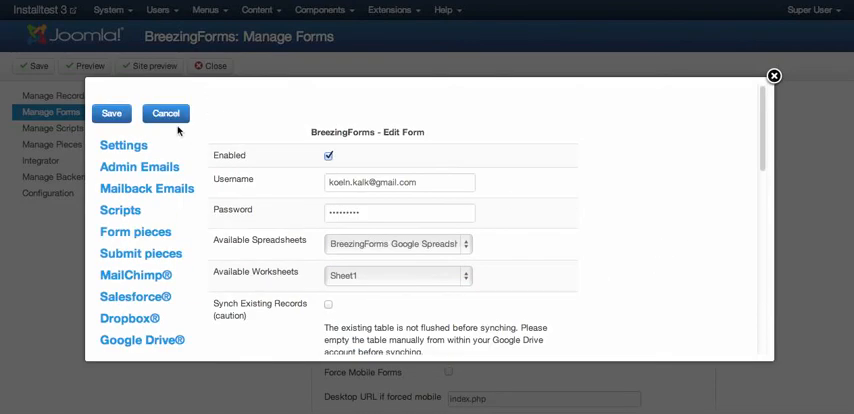
{"action": "left_click", "coordinate": [165, 113]}
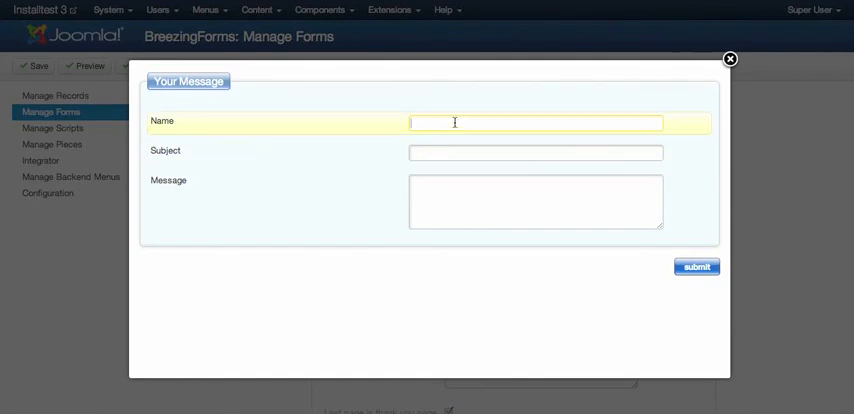
Step: Fill the preview form with name Mark, subject 'Hi again!' and message 'Another one', then submit
{"action": "type", "text": "Mark"}
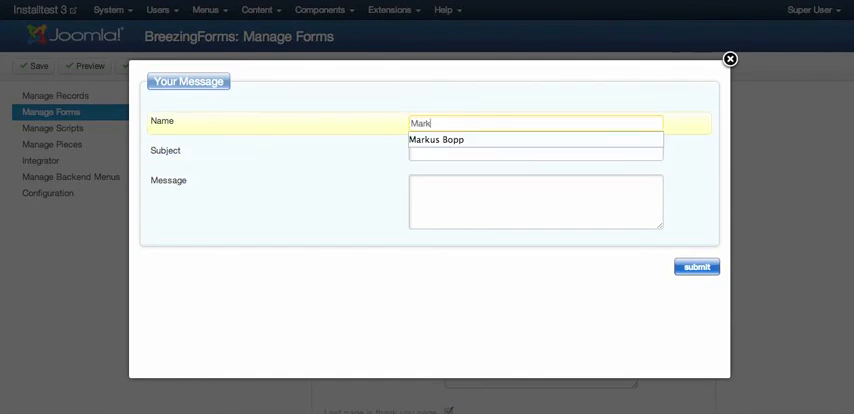
{"action": "type", "text": "Hi again!"}
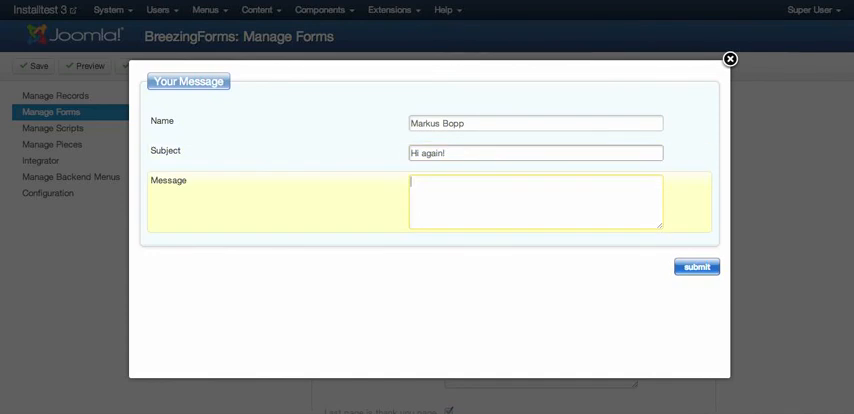
{"action": "type", "text": "Another one"}
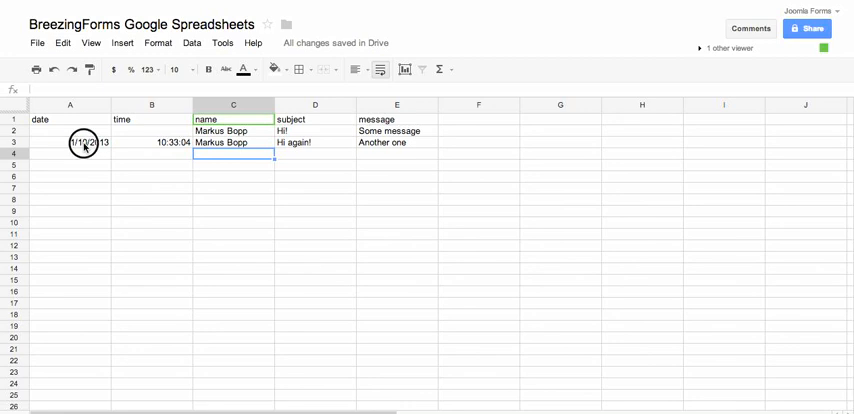
Step: Select cell A3 in Google Sheets to check the recorded date 1/10/2013
{"action": "left_click", "coordinate": [150, 142]}
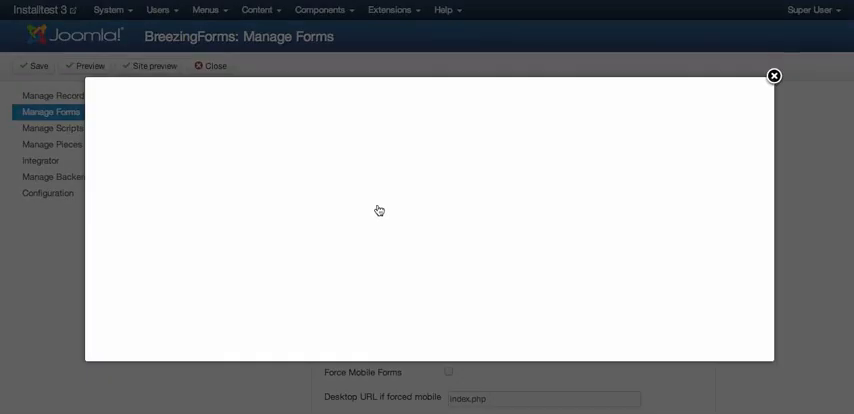
{"action": "mouse_move", "coordinate": [388, 185]}
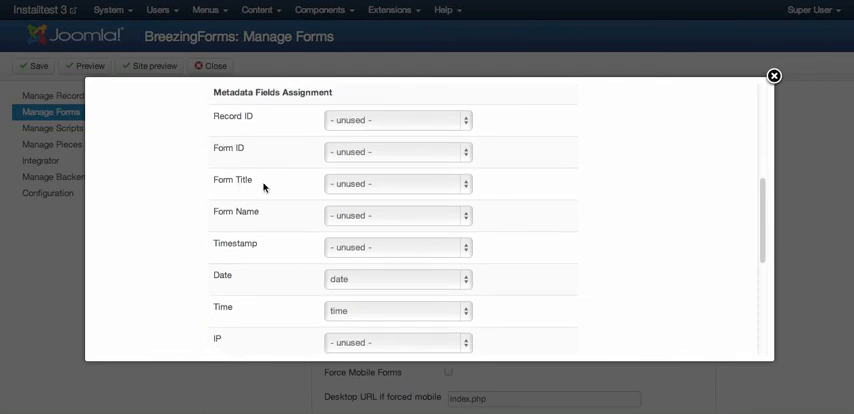
Step: Scroll through the Google Drive Metadata Fields Assignment, showing Date=date and Time=time
{"action": "scroll", "scroll_direction": "down", "scroll_amount": 3}
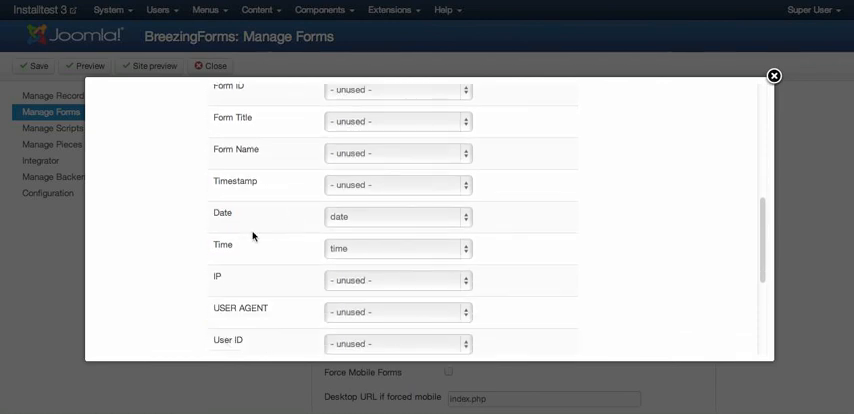
{"action": "scroll", "scroll_direction": "down", "scroll_amount": 3}
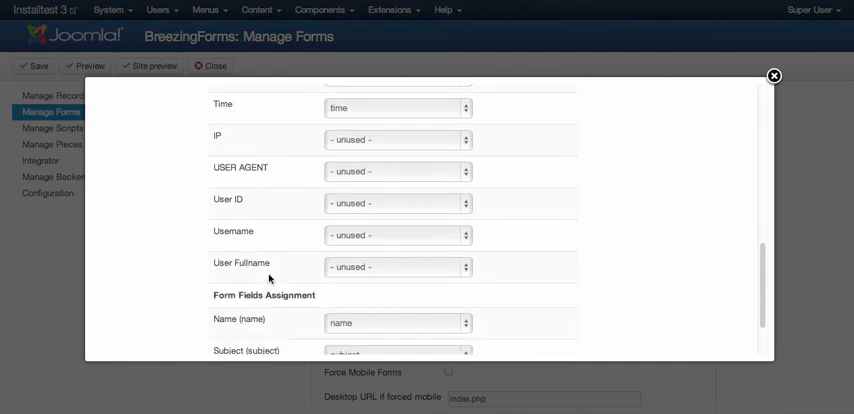
{"action": "mouse_move", "coordinate": [275, 242]}
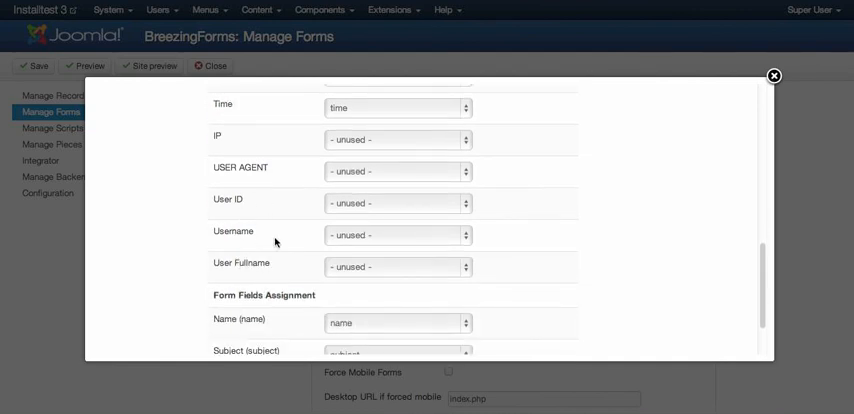
{"action": "scroll", "scroll_direction": "up", "scroll_amount": 3}
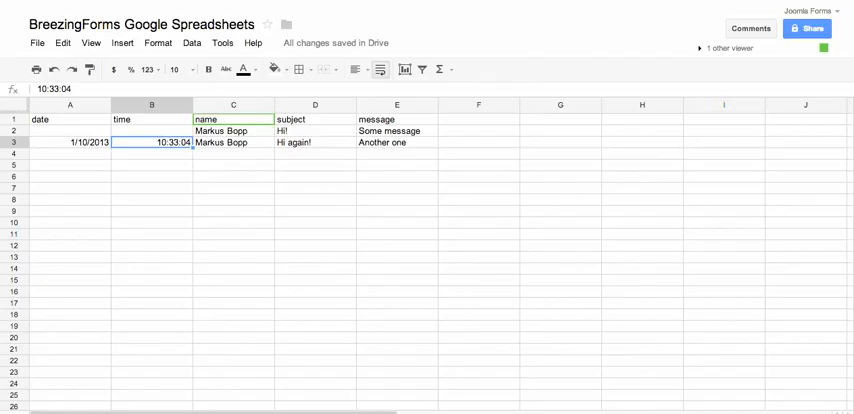
{"action": "mouse_move", "coordinate": [424, 69]}
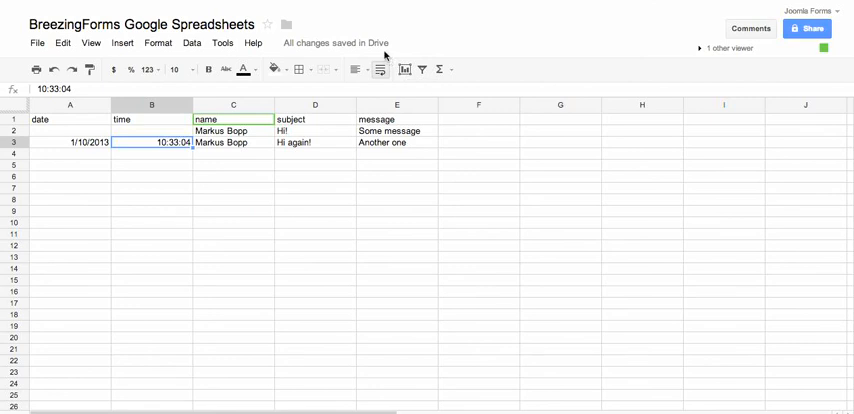
{"action": "mouse_move", "coordinate": [410, 52]}
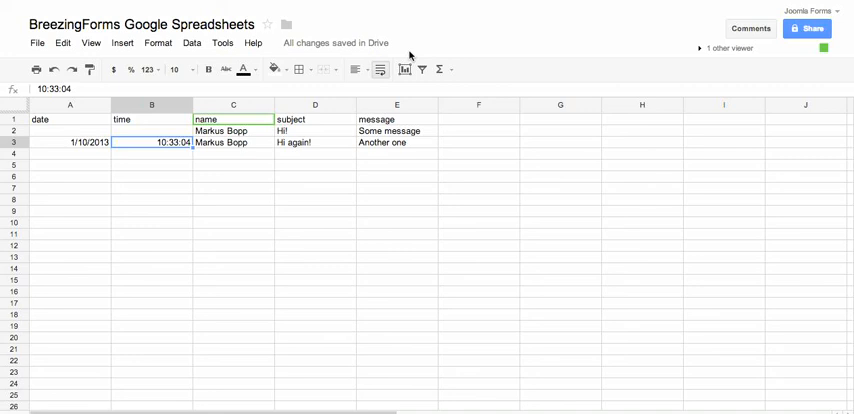
{"action": "mouse_move", "coordinate": [429, 37]}
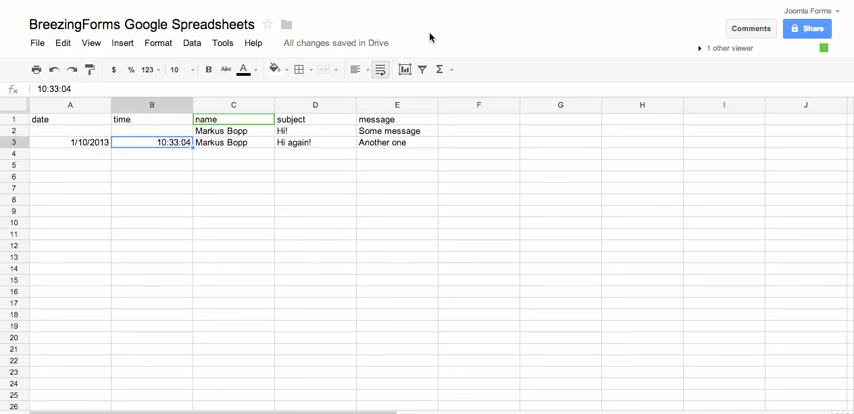
{"action": "mouse_move", "coordinate": [430, 38]}
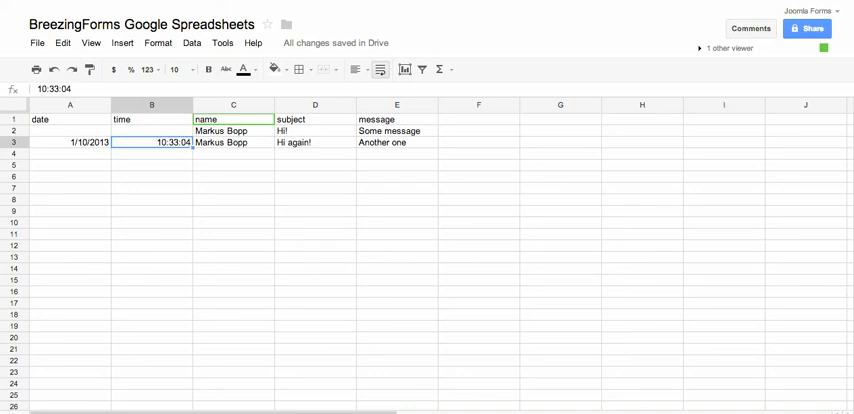